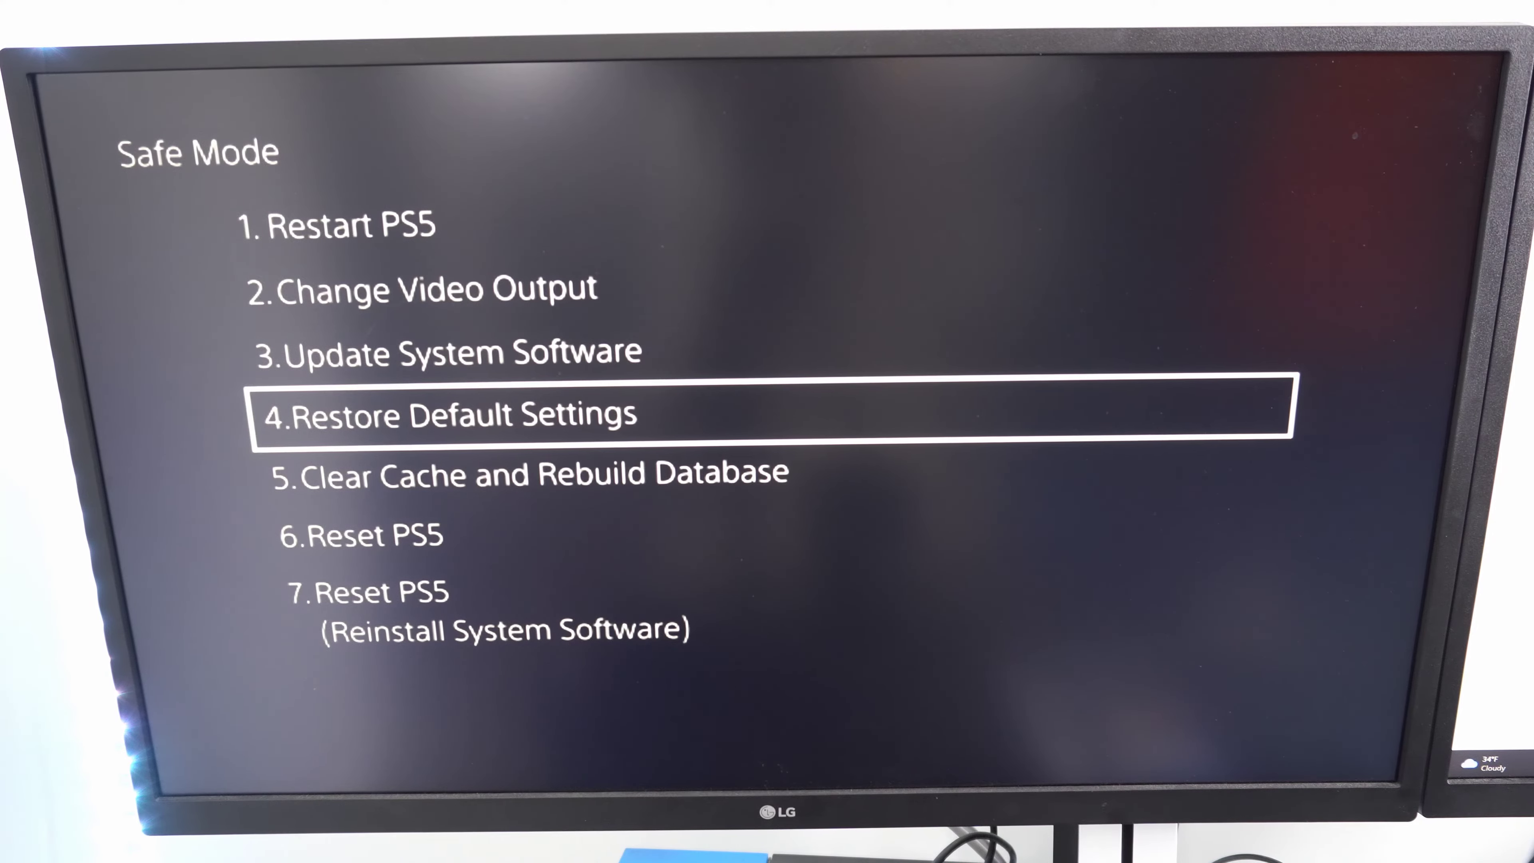
Highlight option 3, Update System Software, in the Safe Mode menu
key("Up")
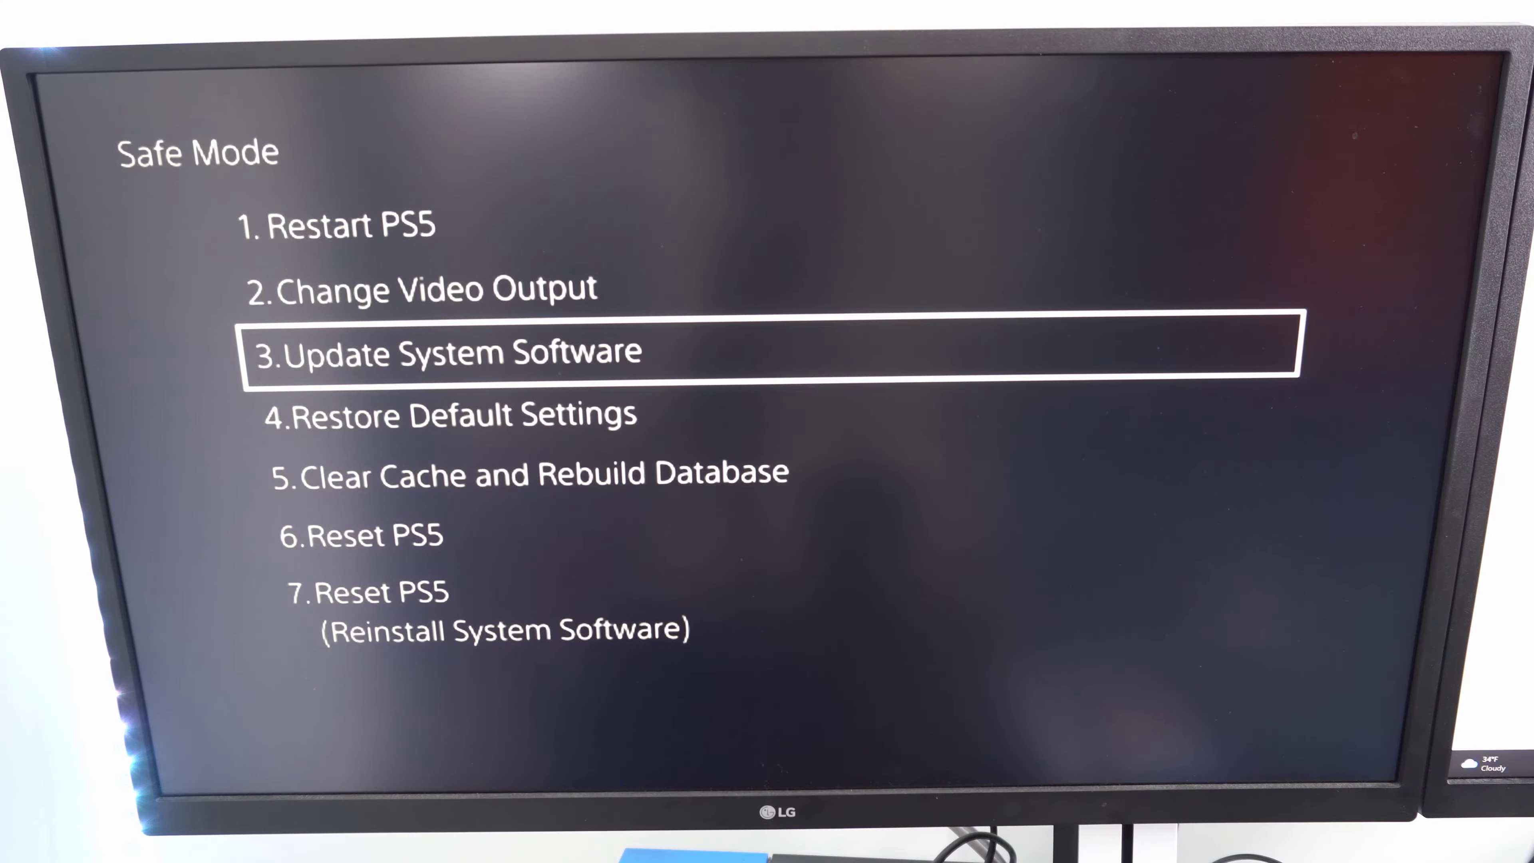